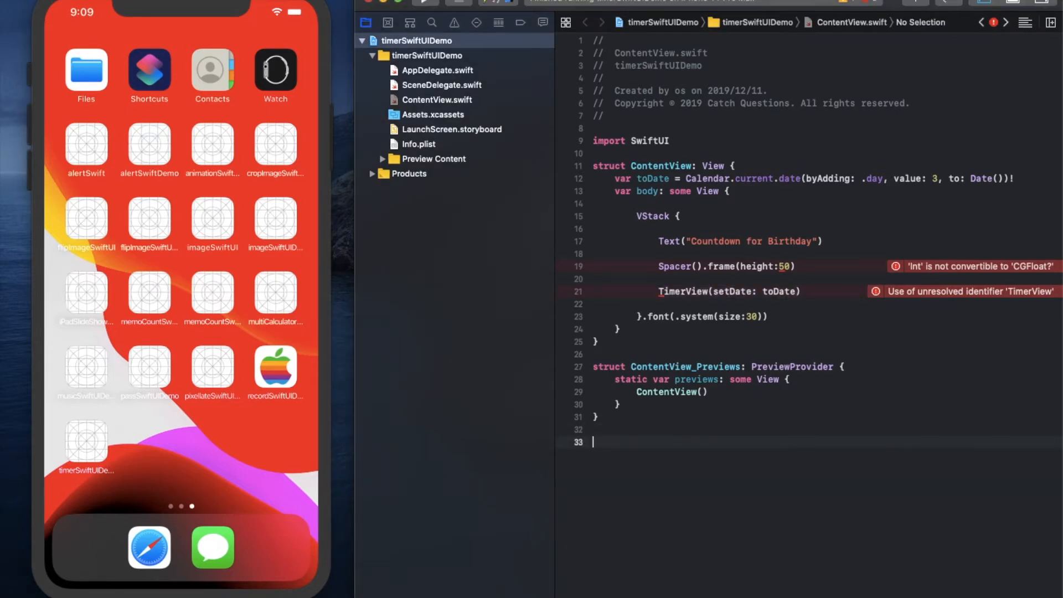
scroll(down, 3)
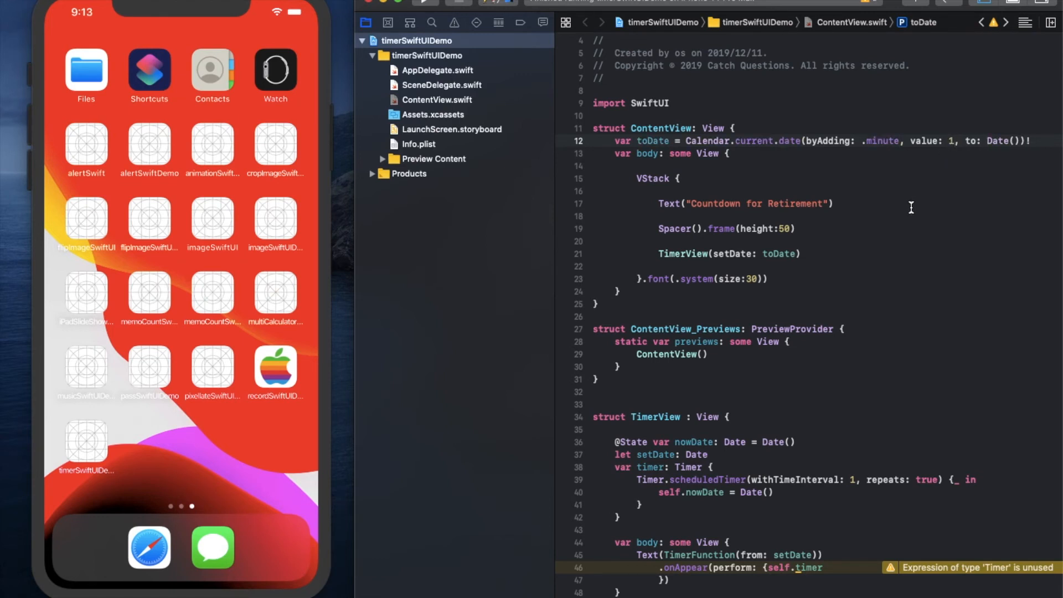
scroll(down, 3)
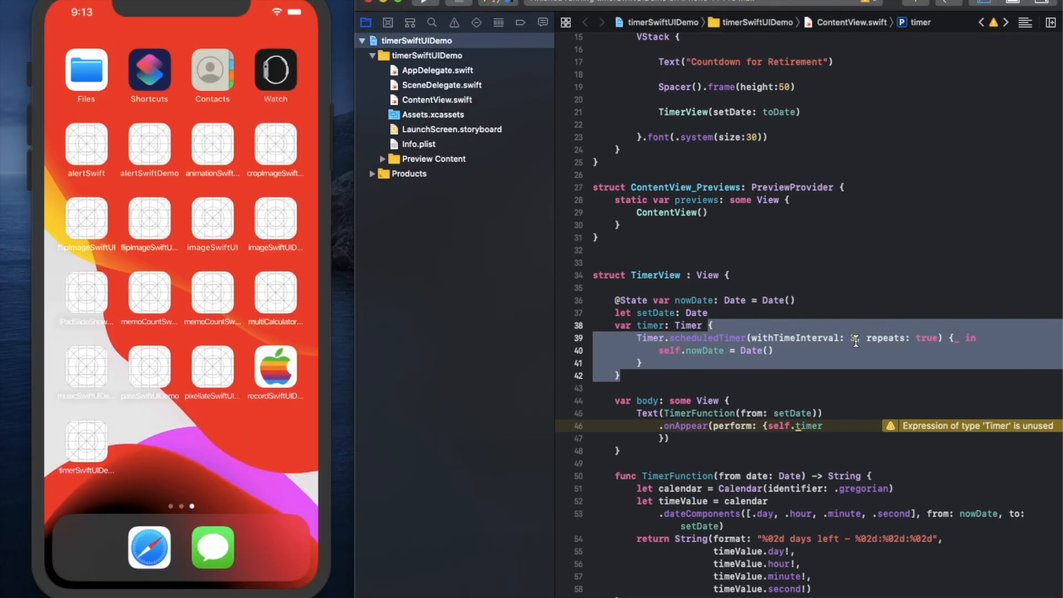